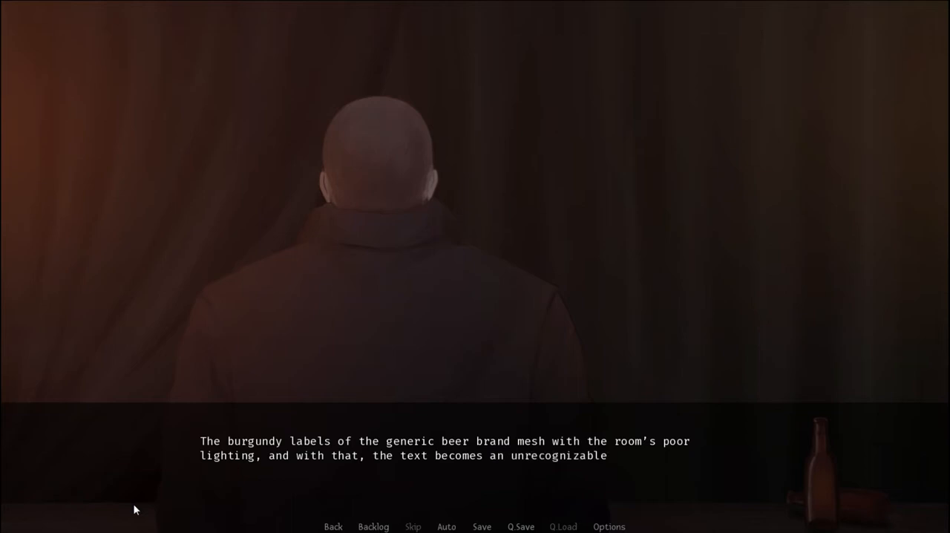
Advance the bar narration past the beer label, foam ring and gloomy haze lines
click(475, 297)
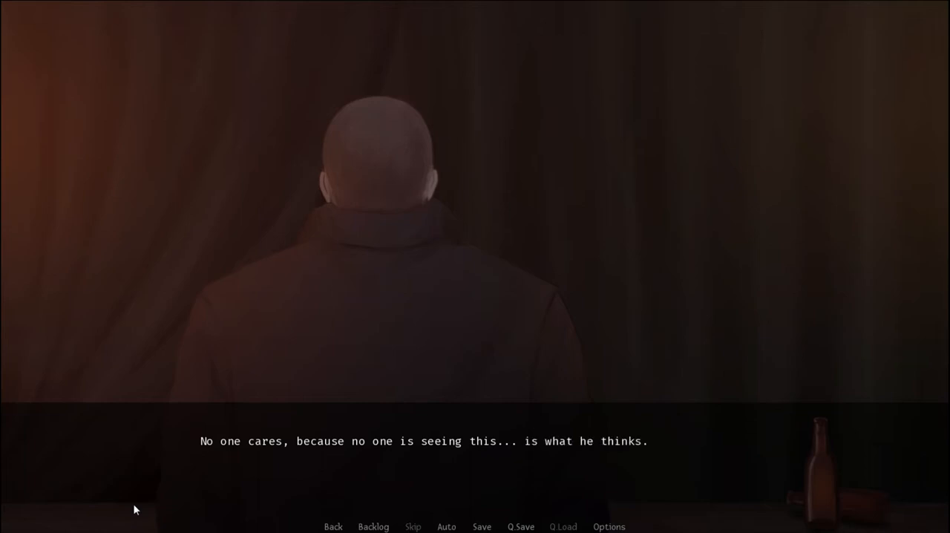
click(475, 297)
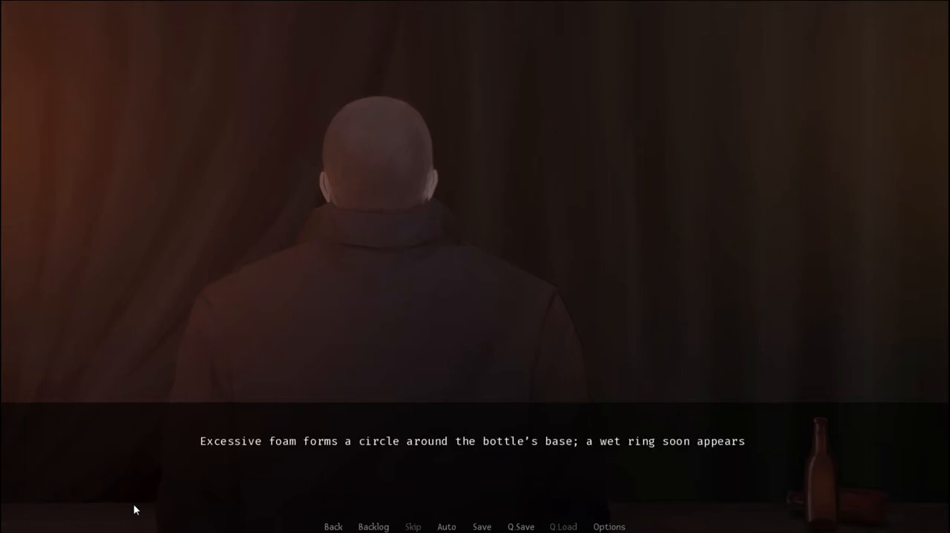
click(475, 297)
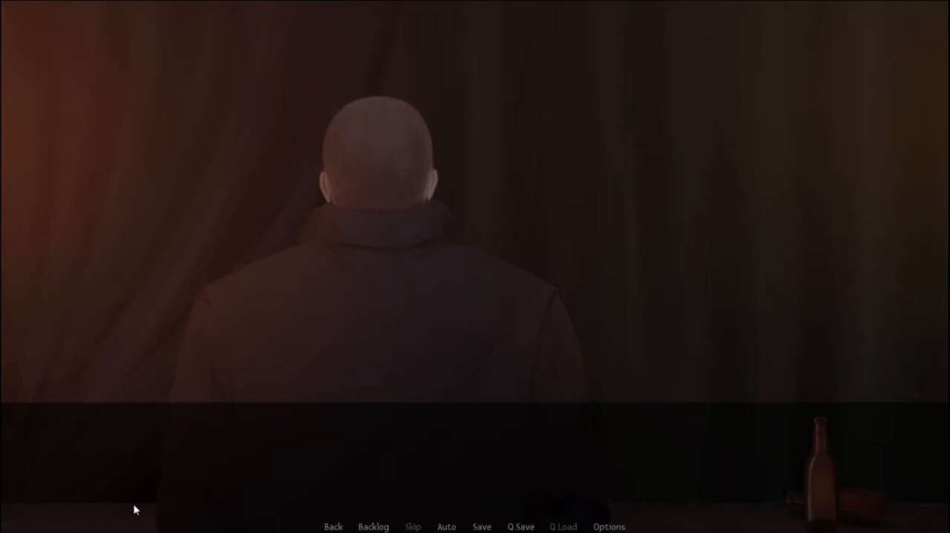
click(475, 296)
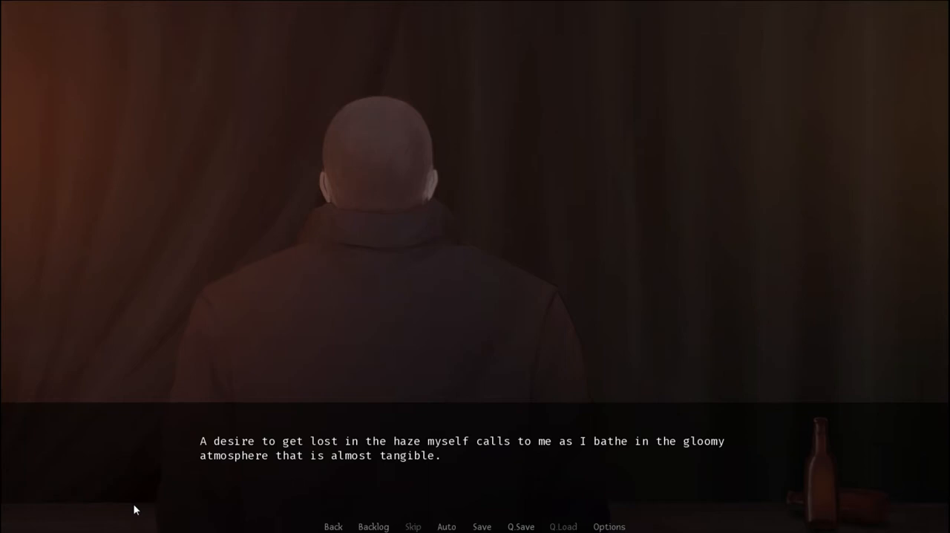
click(475, 296)
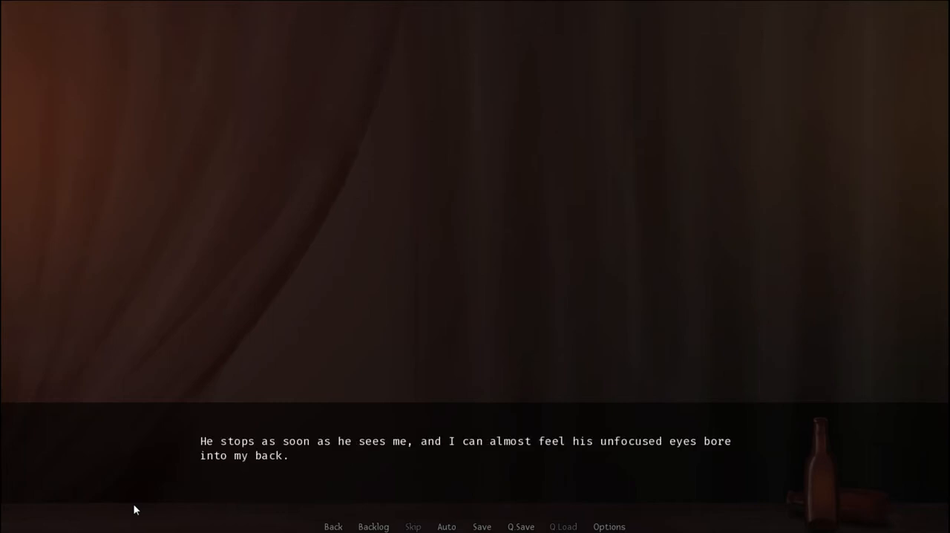
Advance through Daniel's arrival, his odors, and his question about the camp commander
click(475, 259)
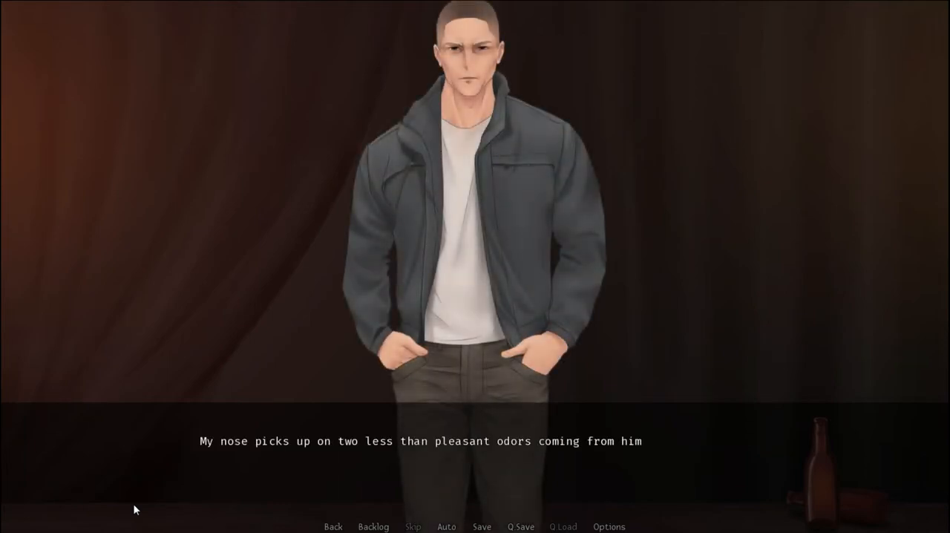
click(475, 297)
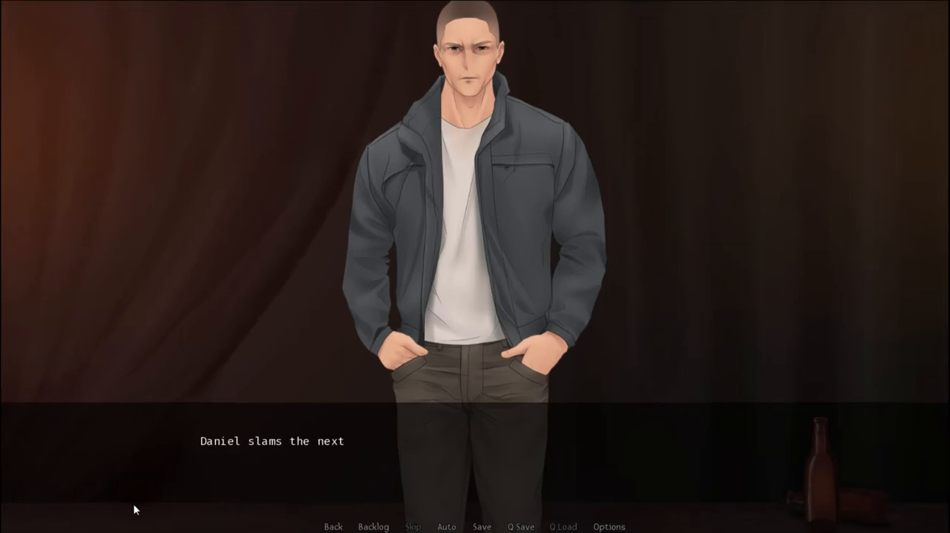
click(475, 296)
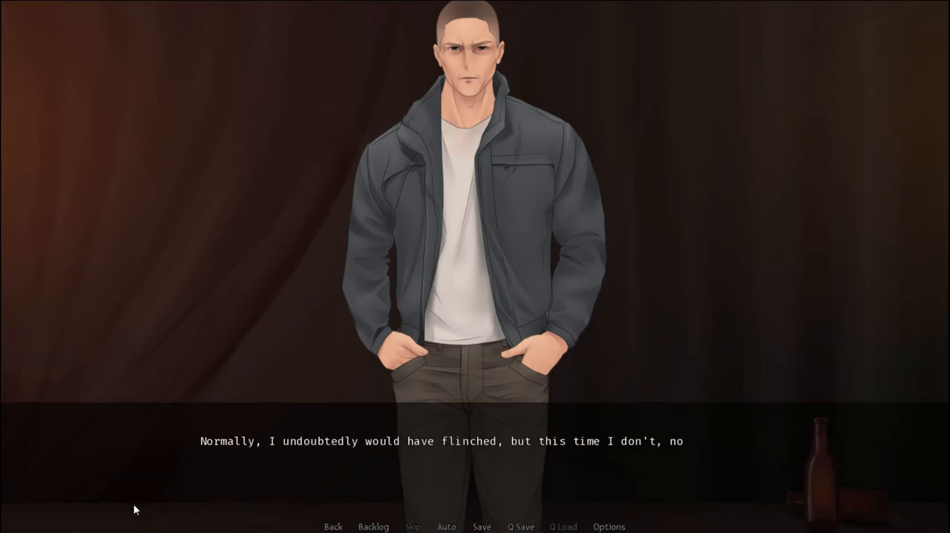
click(475, 297)
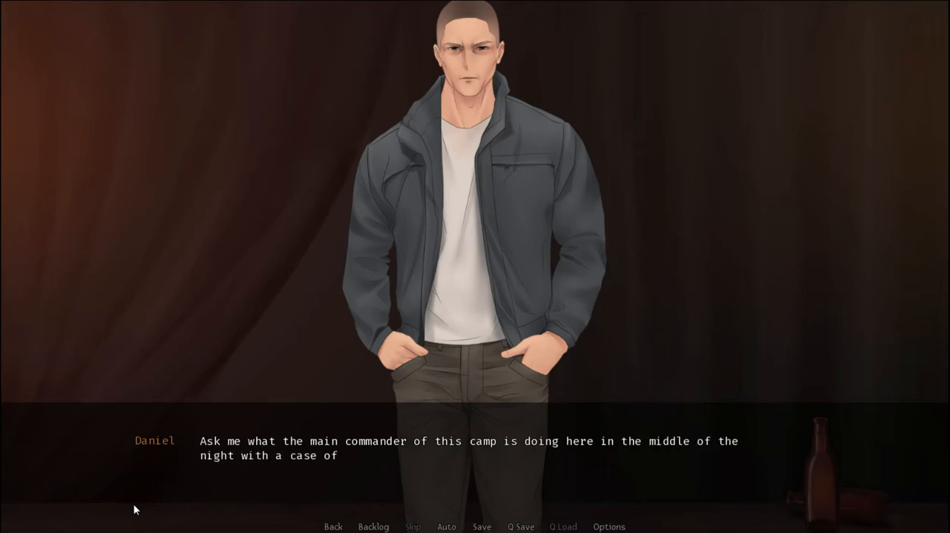
click(475, 297)
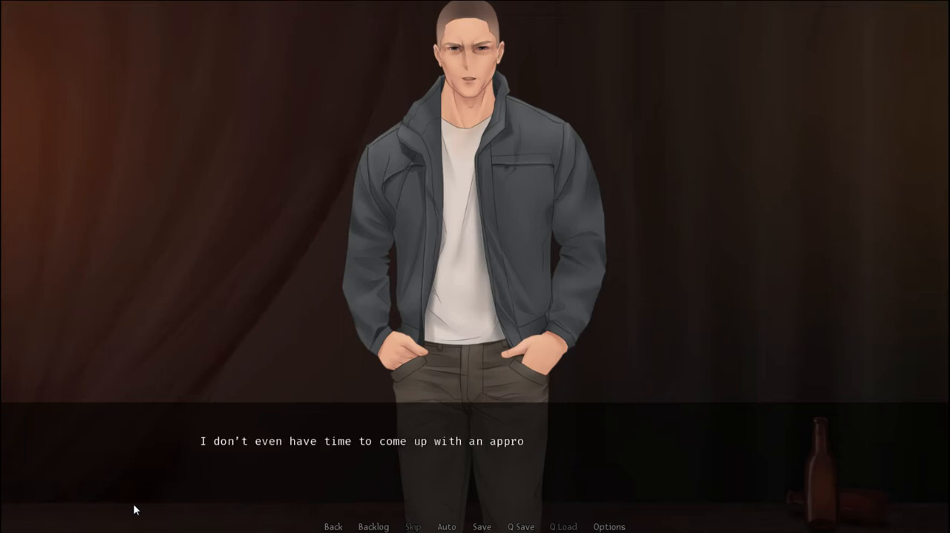
Advance past the narrator's paranoid glance and Daniel admitting he knows nothing
click(475, 297)
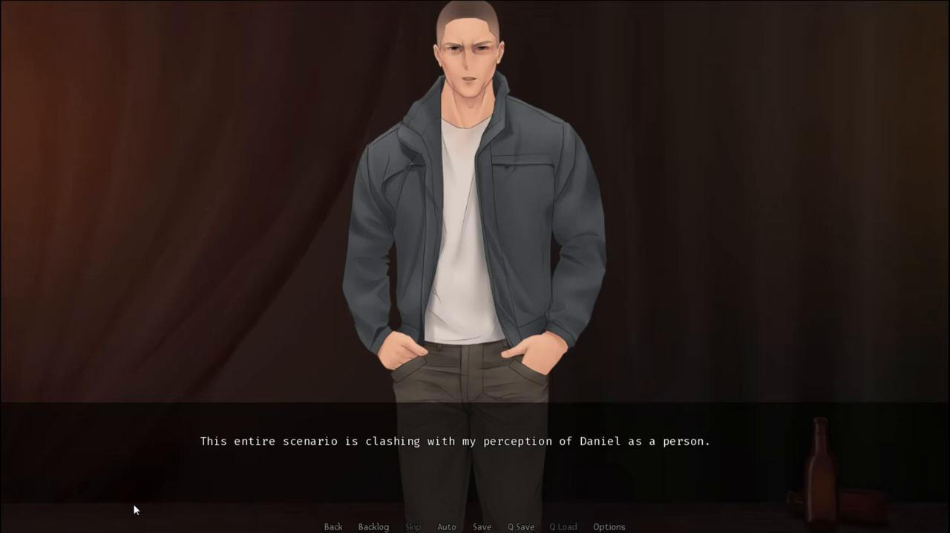
click(474, 441)
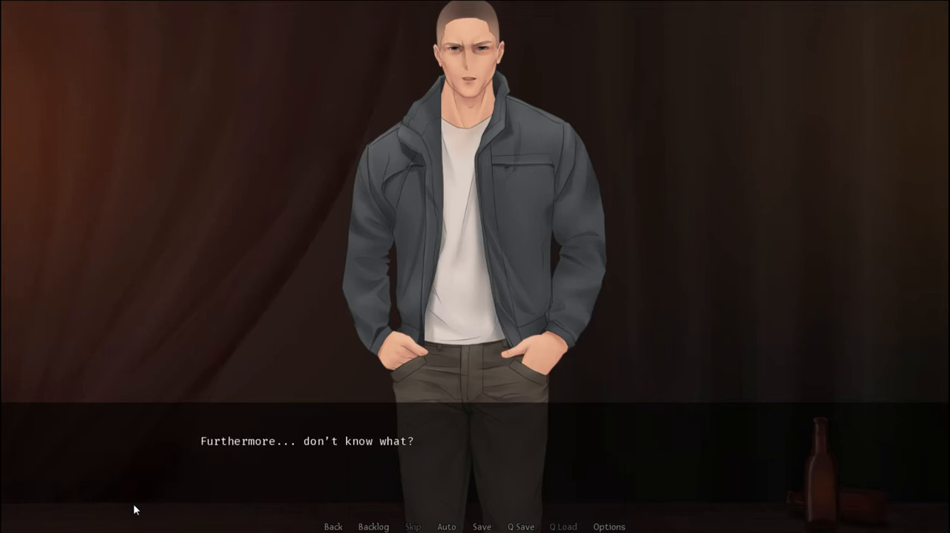
click(474, 296)
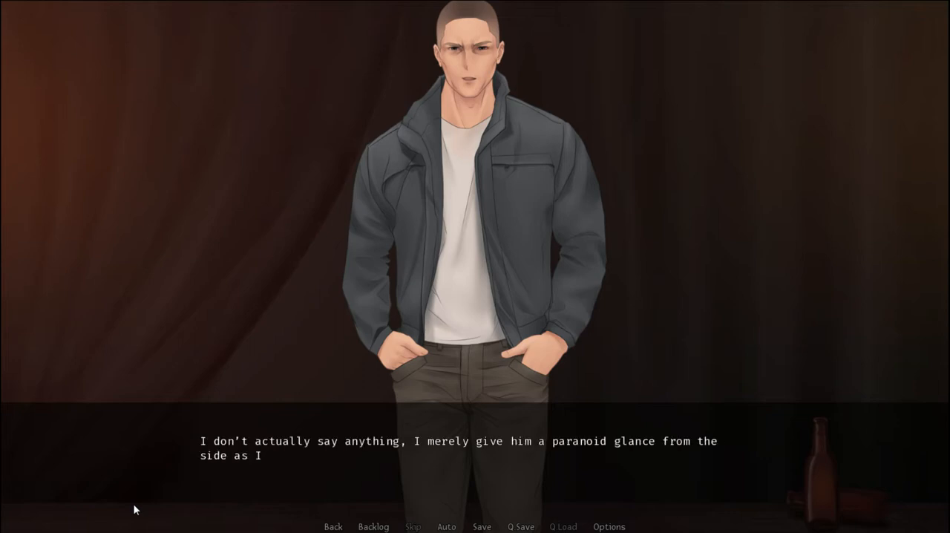
click(475, 297)
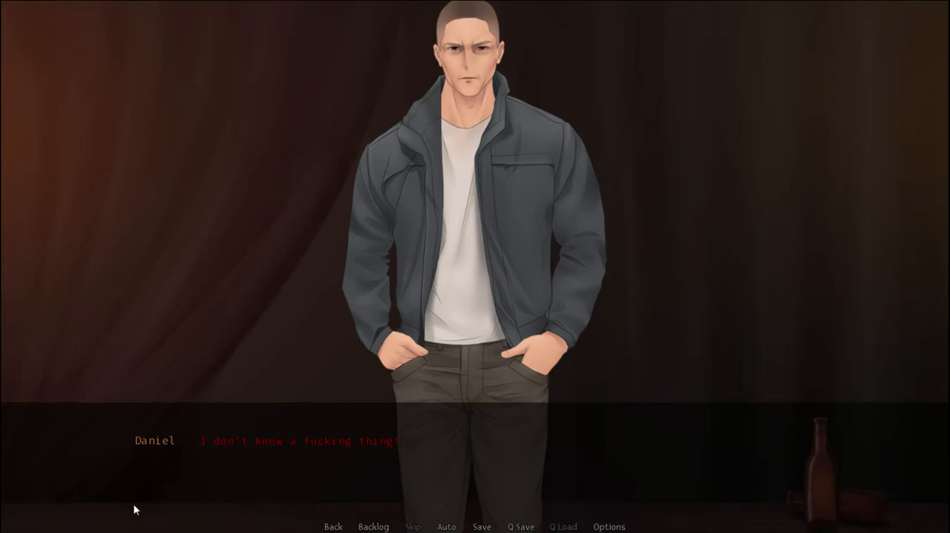
click(475, 296)
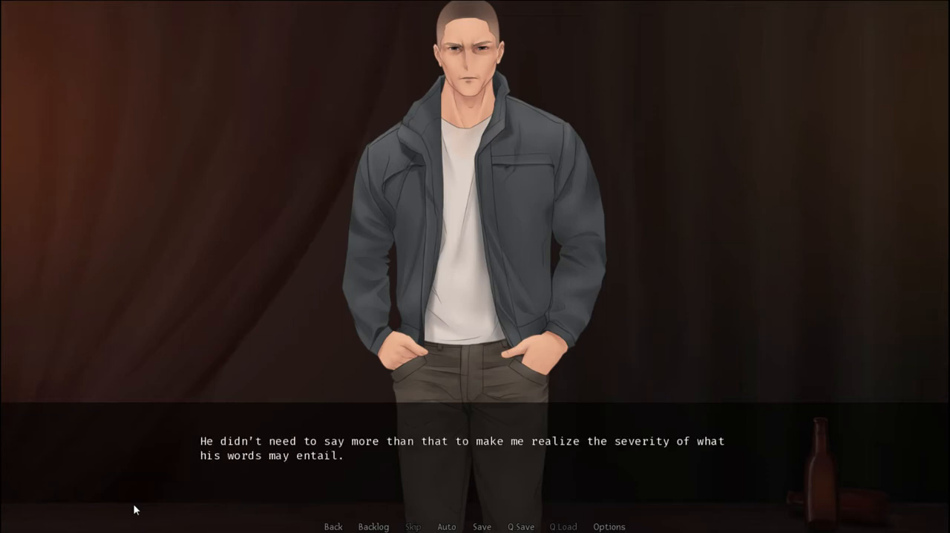
click(475, 297)
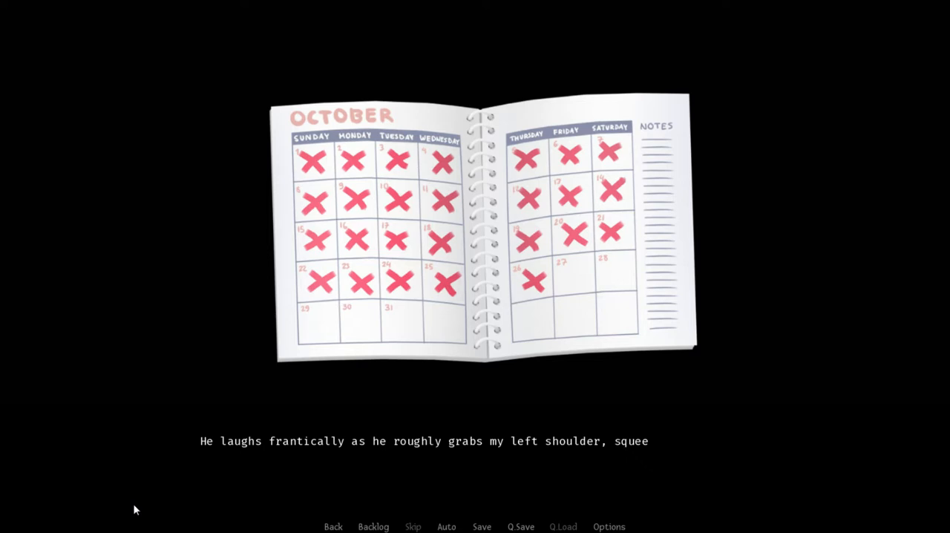
Advance the October calendar narration about shattered hope and possible outcomes until Daniel returns
click(475, 441)
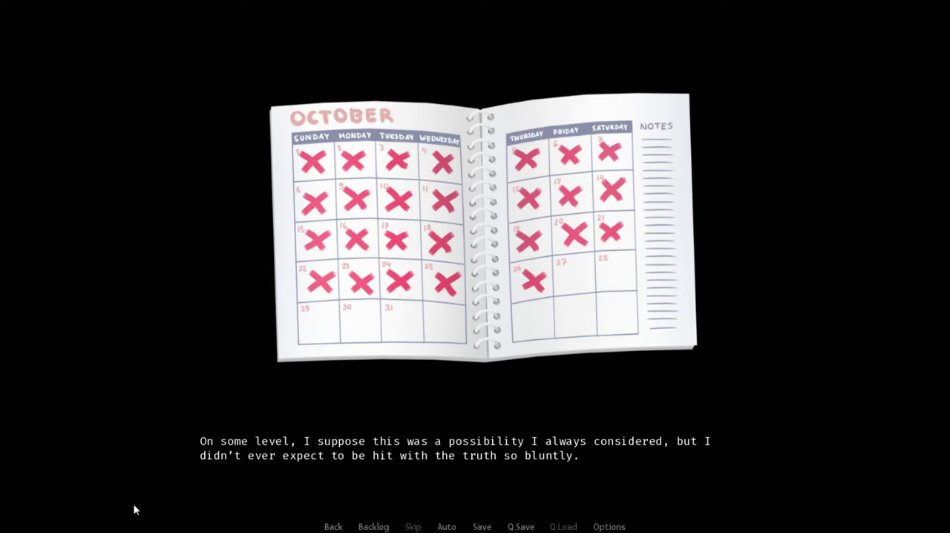
click(454, 445)
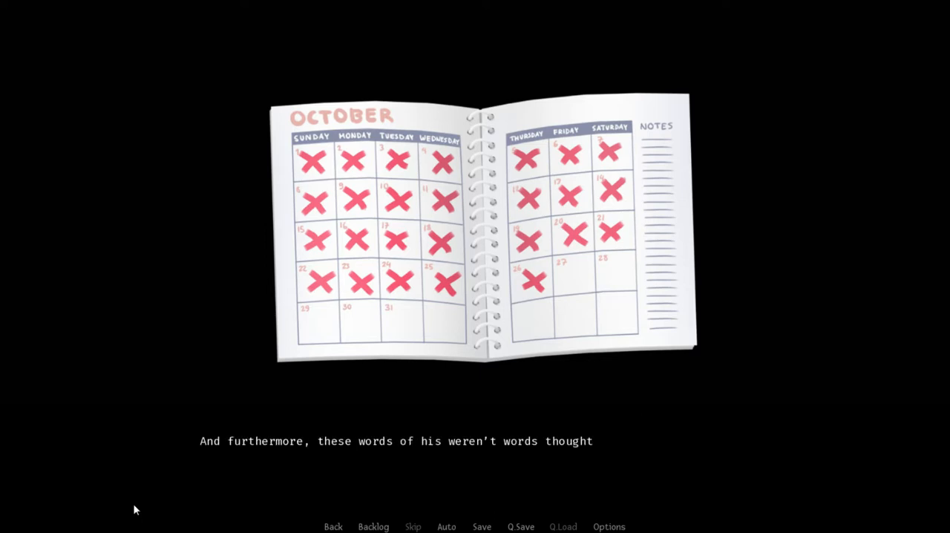
click(475, 441)
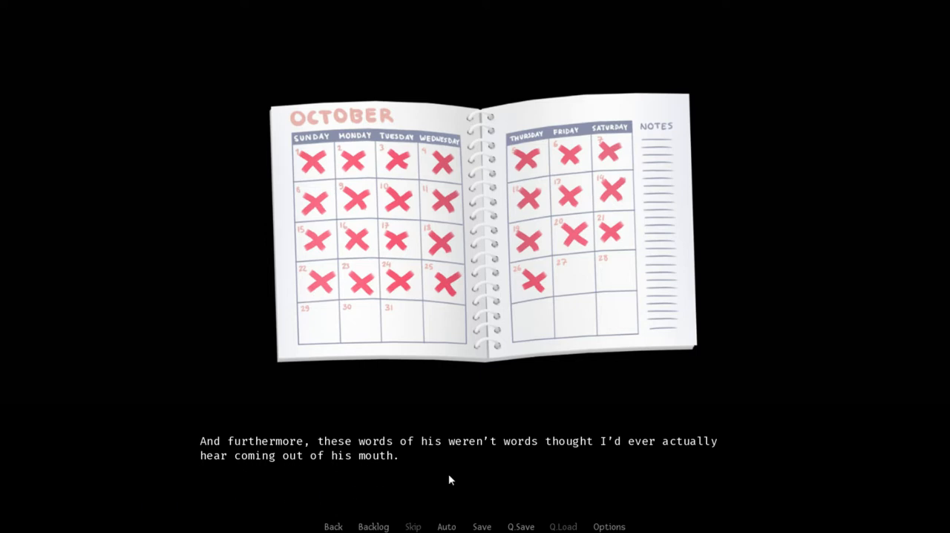
mouse_move(359, 454)
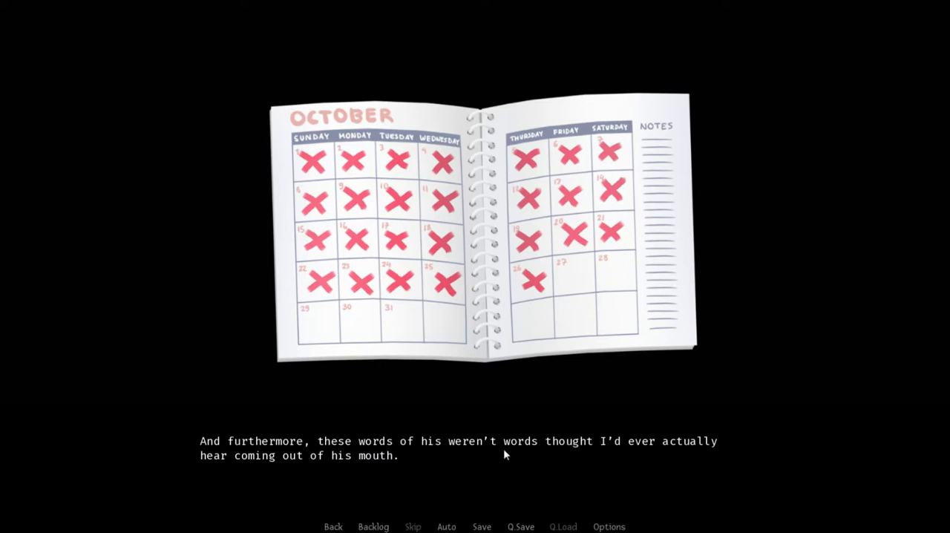
mouse_move(280, 474)
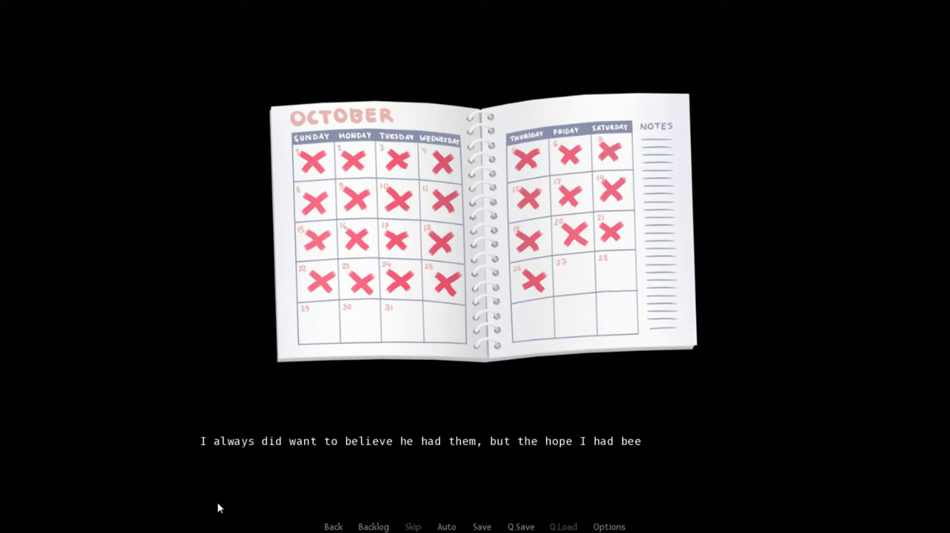
click(455, 441)
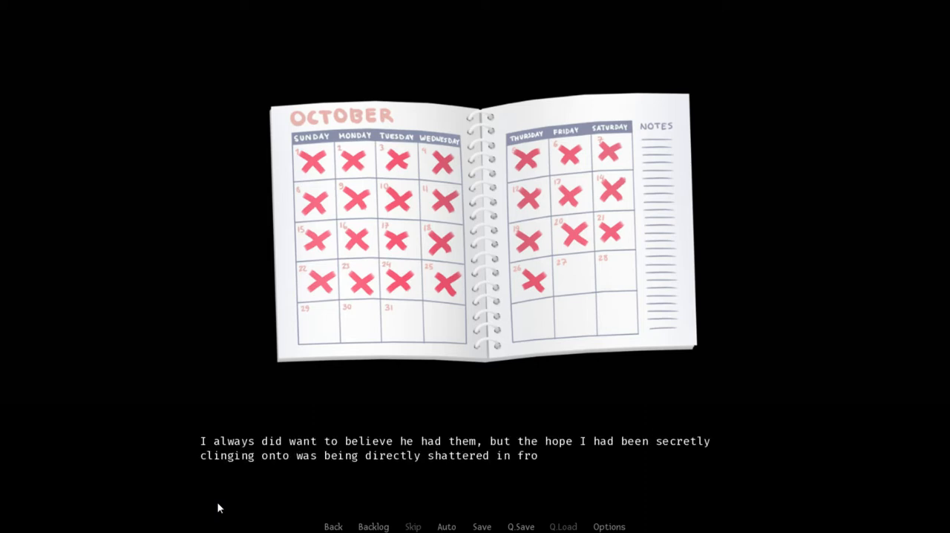
click(475, 448)
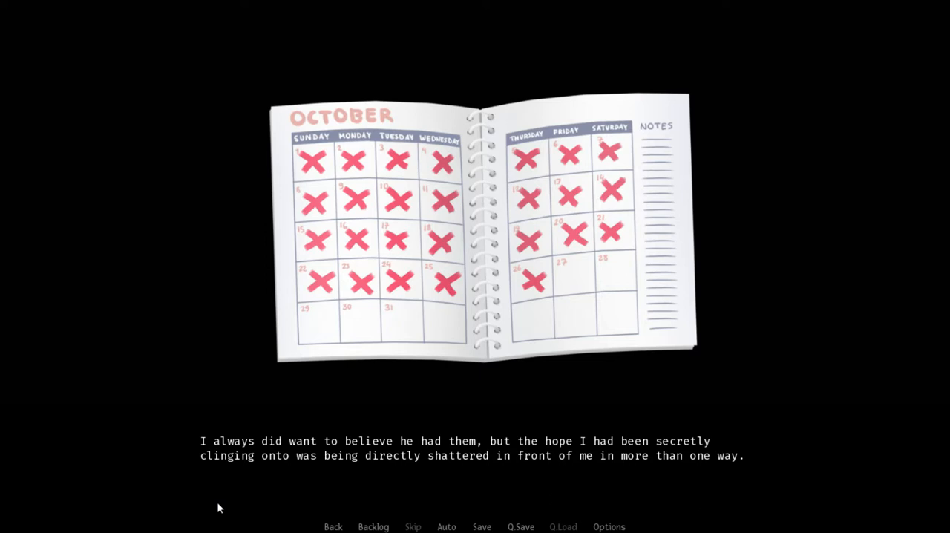
click(475, 445)
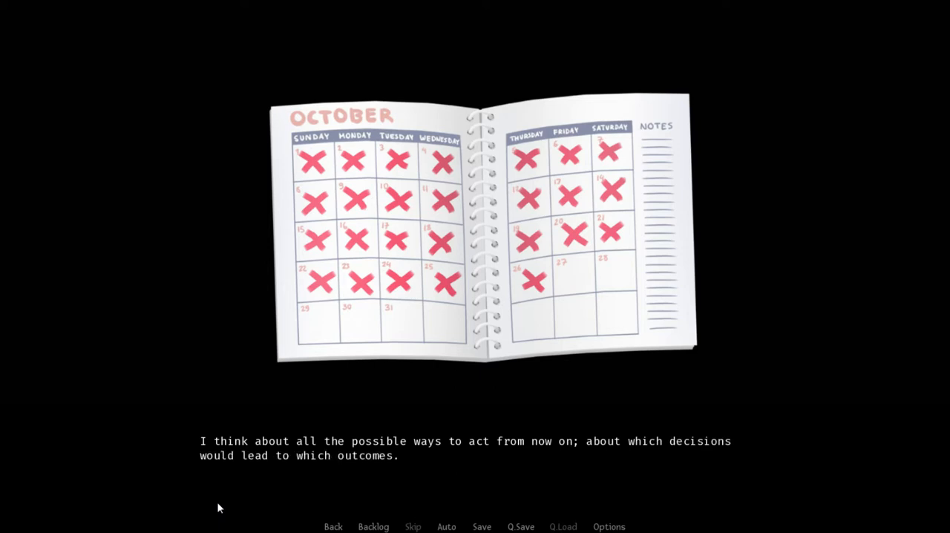
click(474, 441)
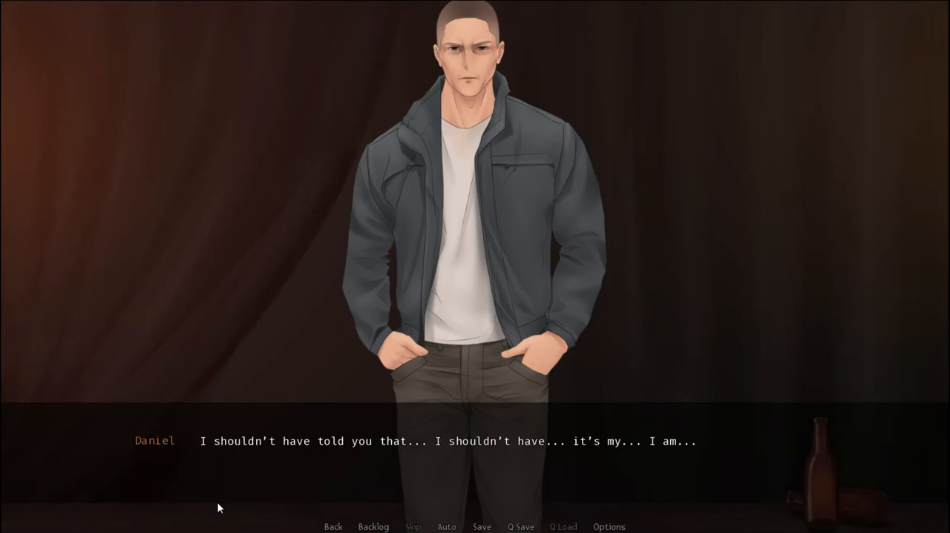
Advance Daniel's confession through nearly bursting and chuckling at himself
click(475, 445)
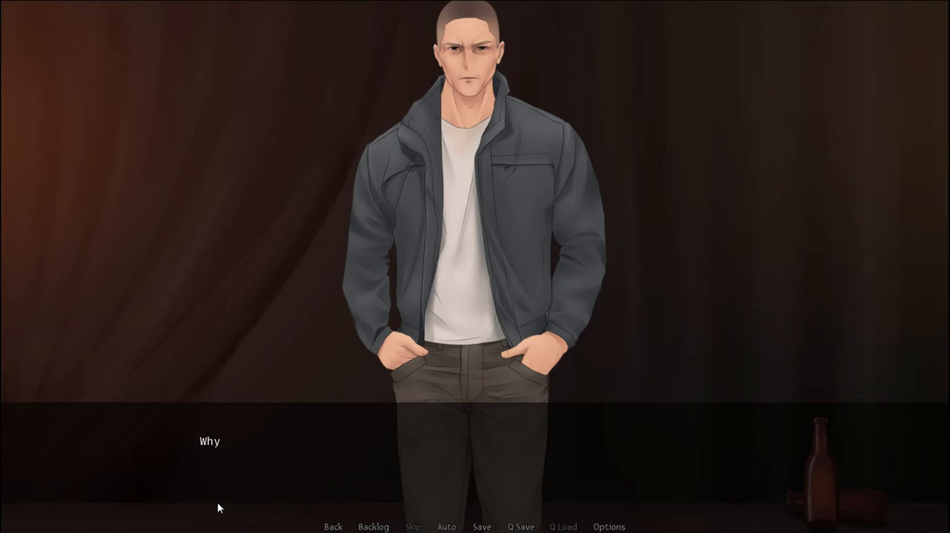
click(475, 437)
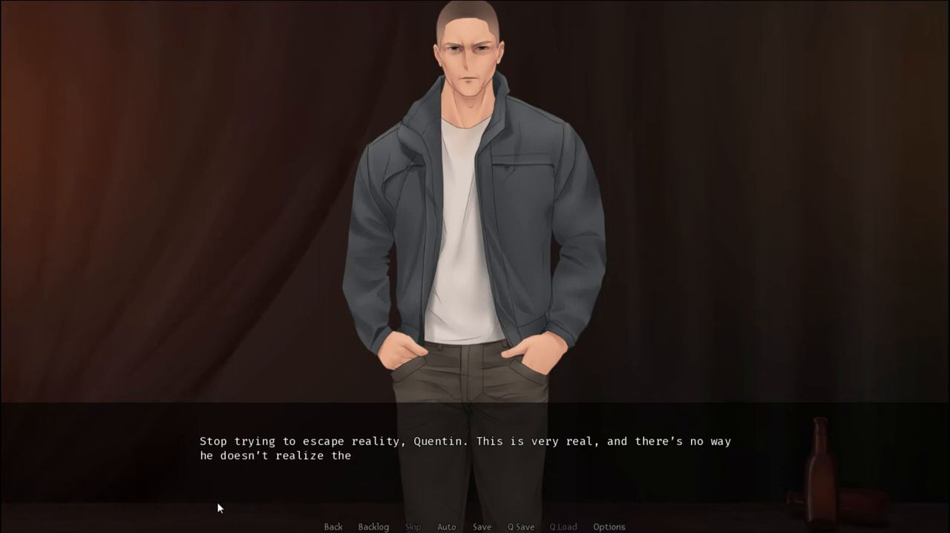
click(475, 449)
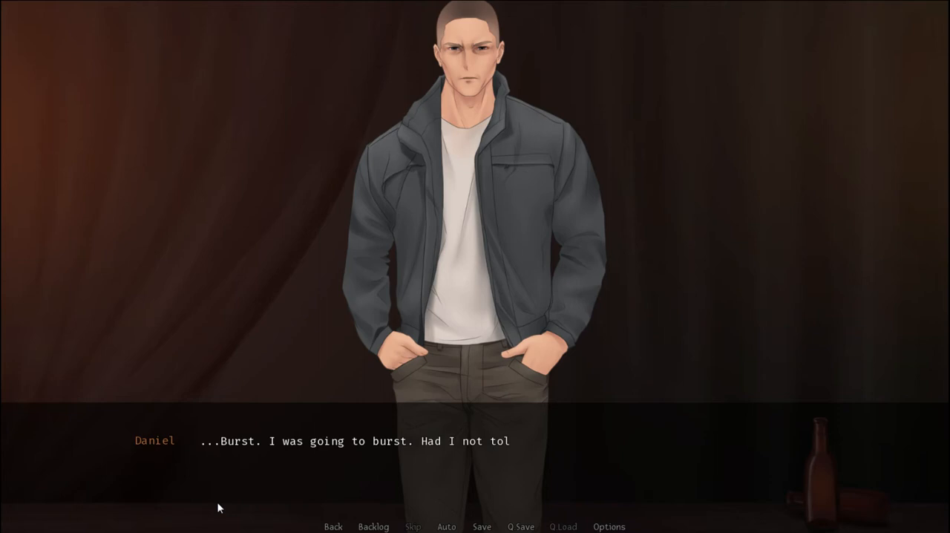
click(475, 441)
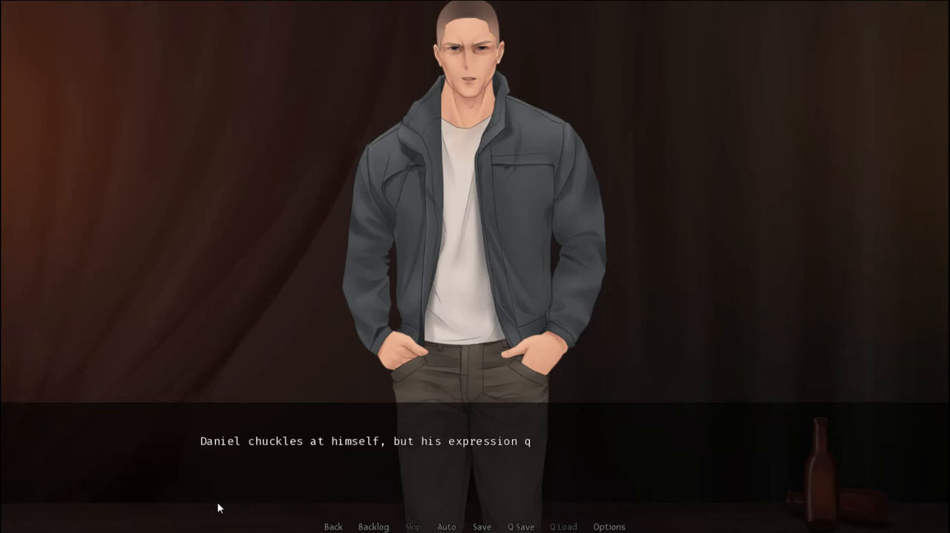
click(475, 297)
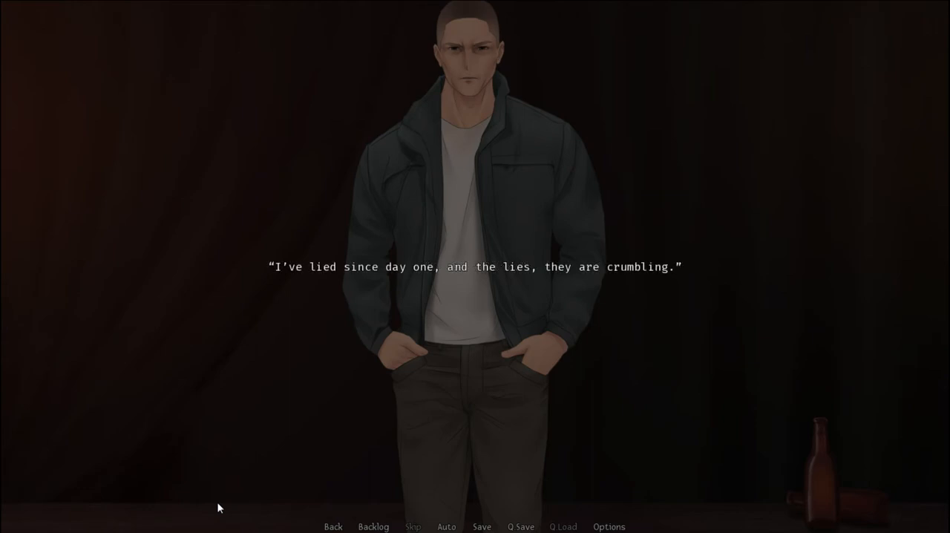
Advance past Daniel's confession about lying so he leaves the scene
click(475, 297)
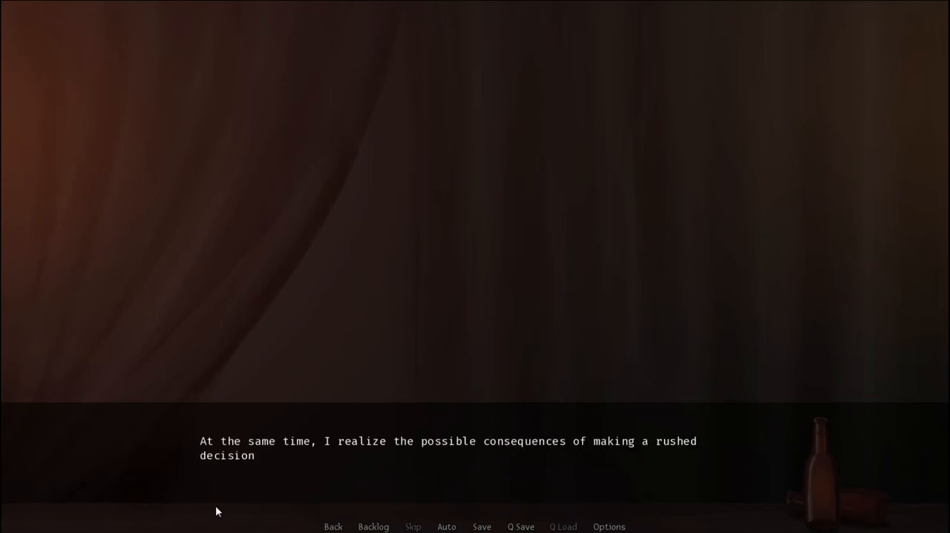
Move on from the rushed-decision narration to the two-options screen
click(475, 297)
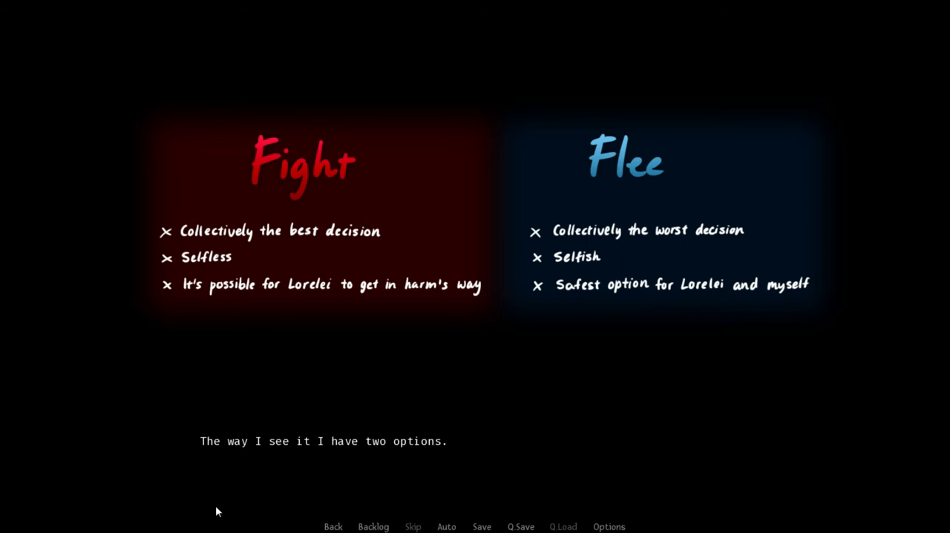
Advance through the reasoning about surviving the forest and the safest option
click(475, 441)
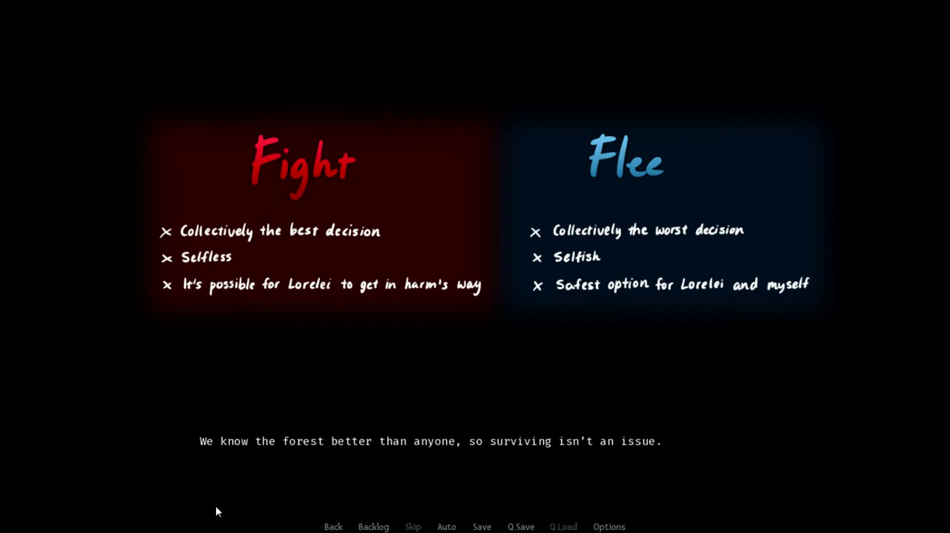
click(475, 441)
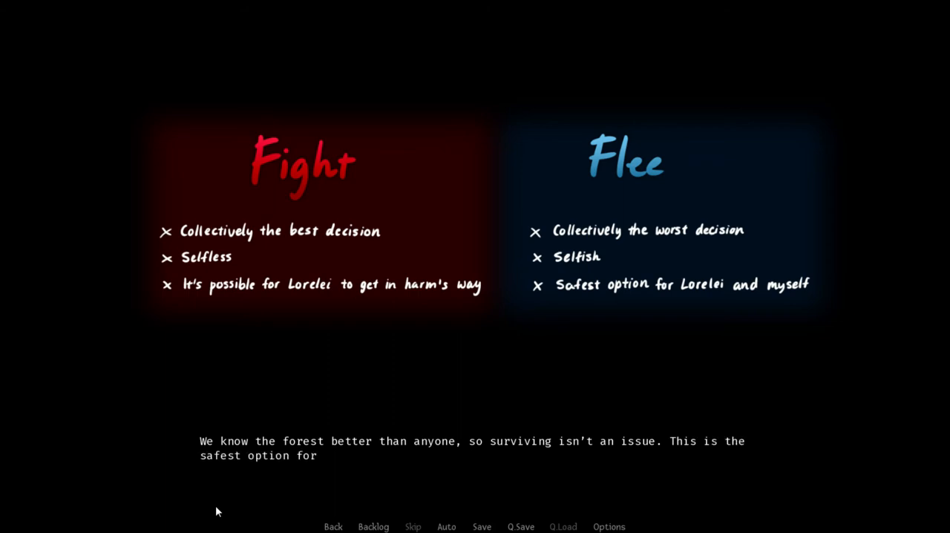
click(474, 445)
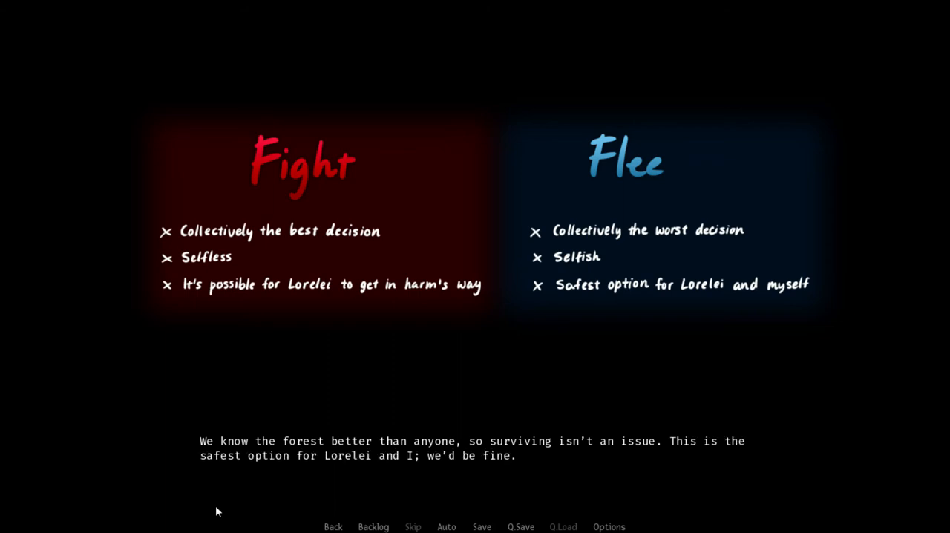
click(475, 446)
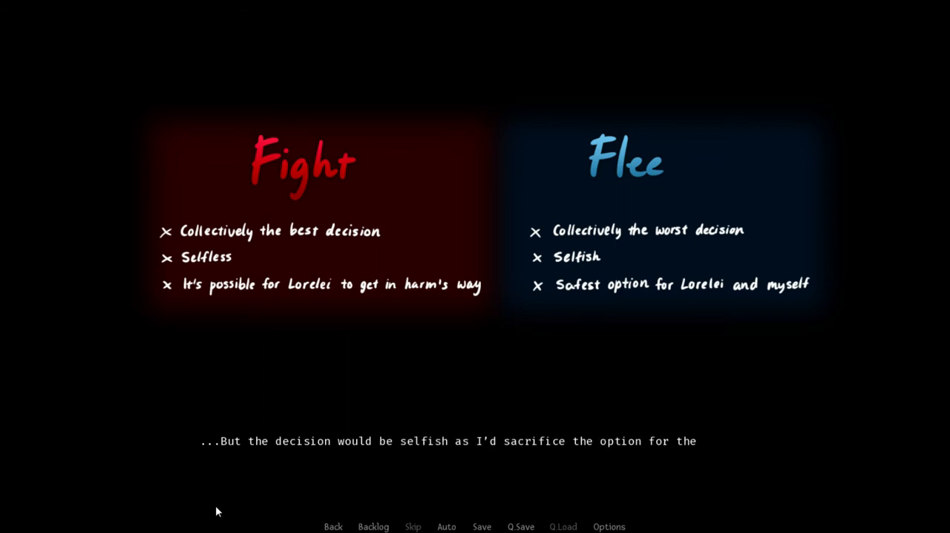
click(448, 440)
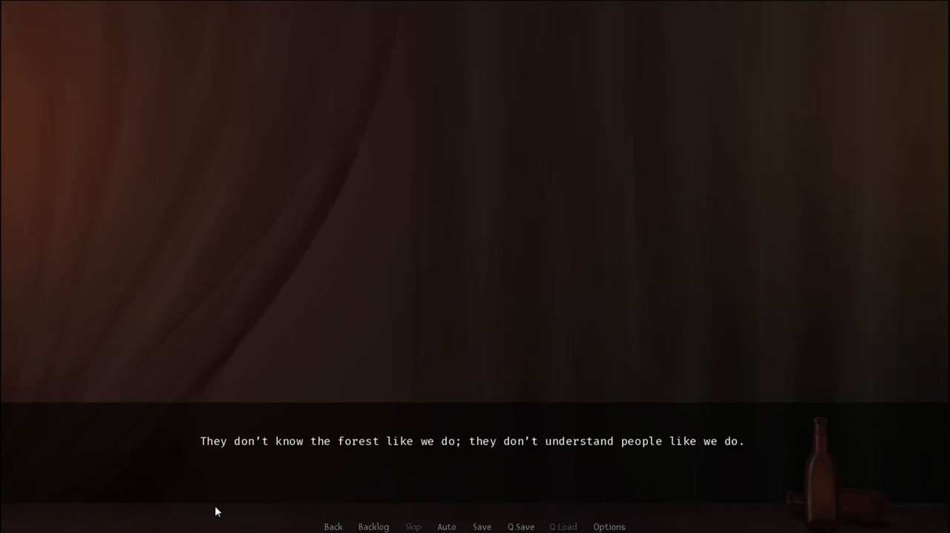
Continue past the forest line to the starry night bench scene
click(475, 296)
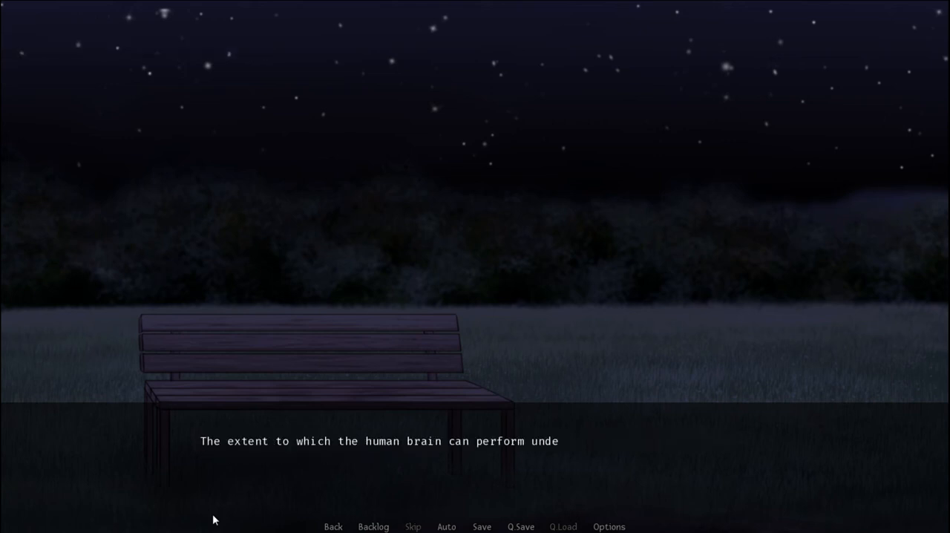
Advance past the brain and cold night lines until the narrator returns to their room
click(475, 440)
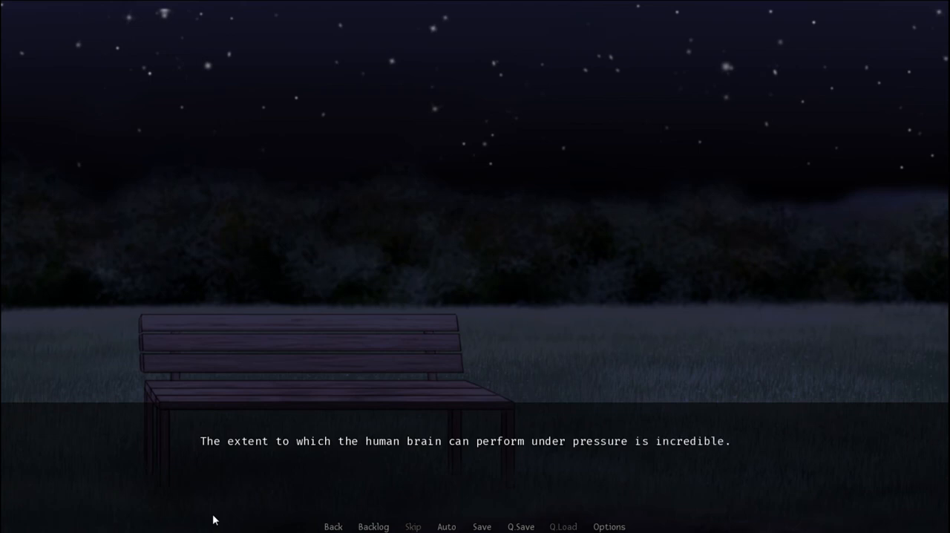
click(475, 440)
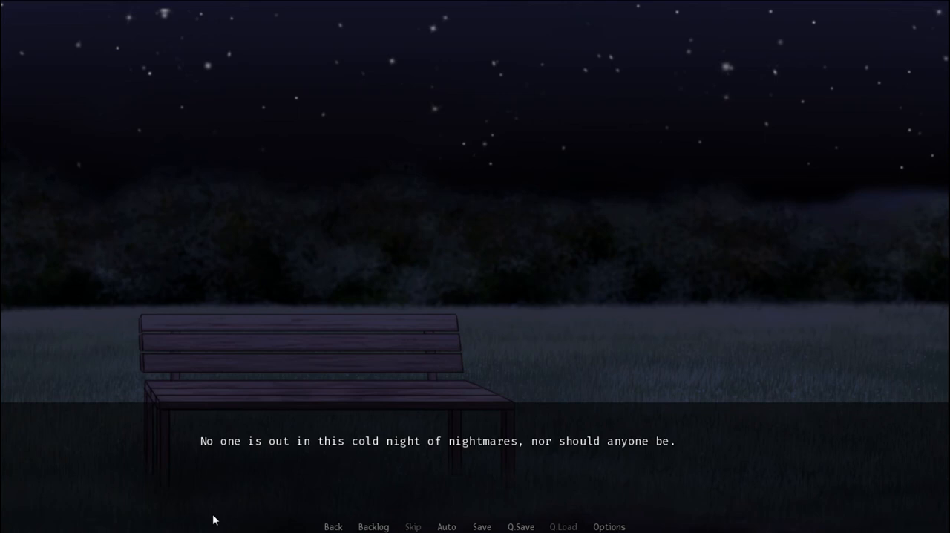
click(475, 446)
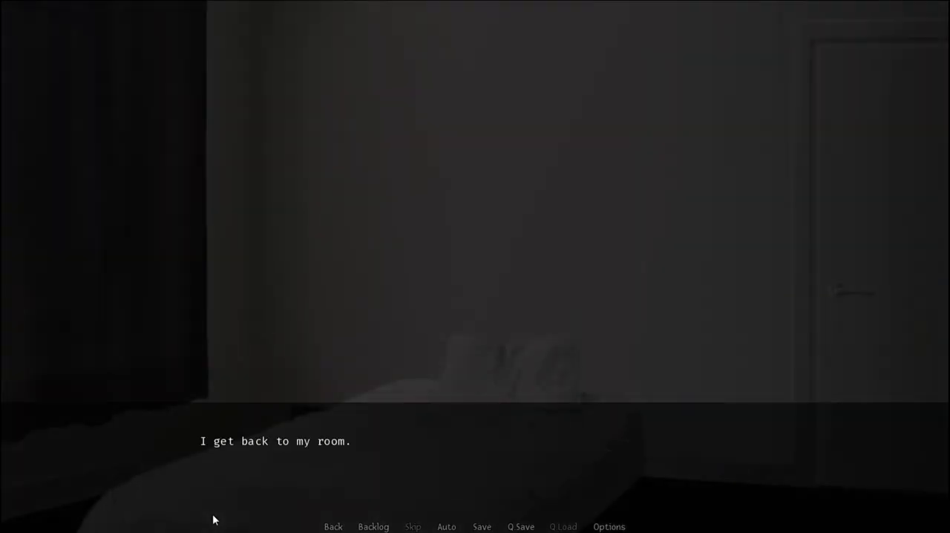
Advance the bedroom scene until Lorelei appears asking what is meant by "go"
click(475, 260)
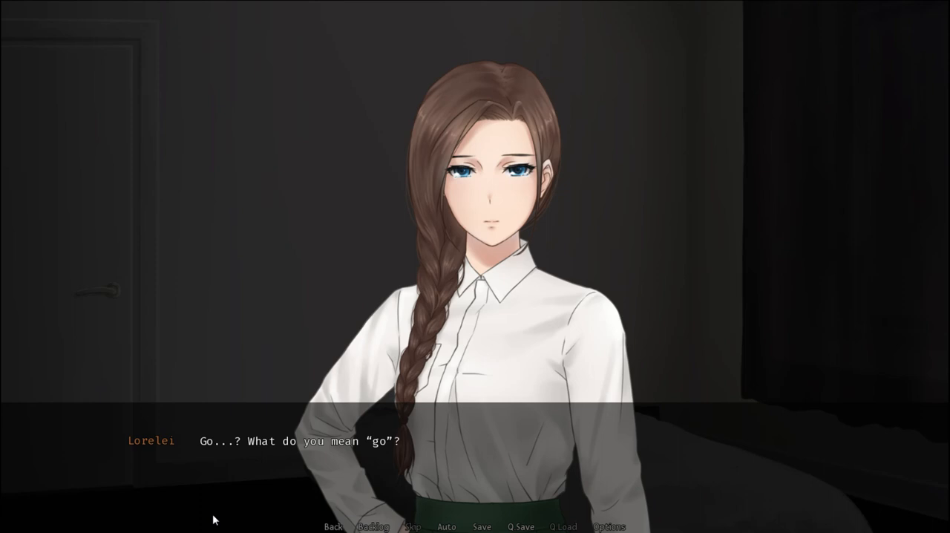
Advance through Lorelei tearing up and accepting it, reaching the last look at the building
click(475, 297)
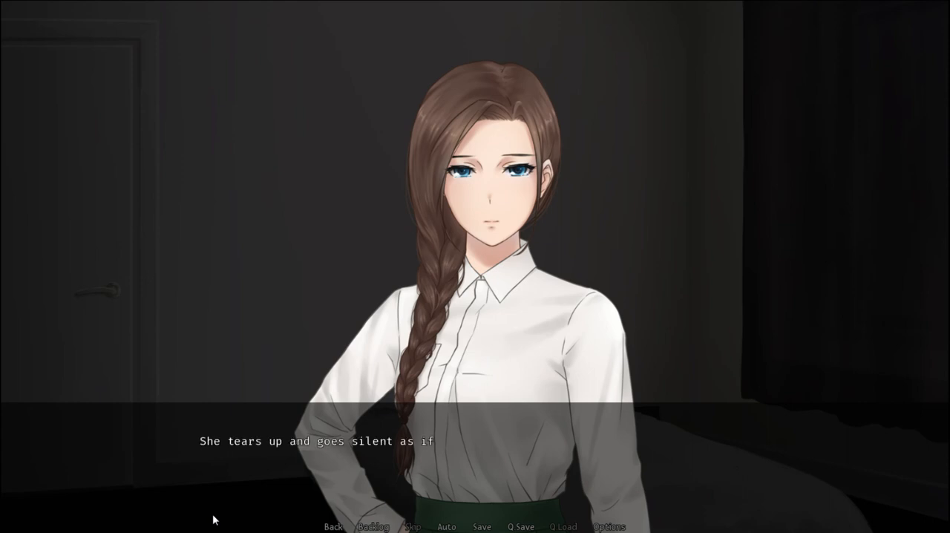
click(475, 297)
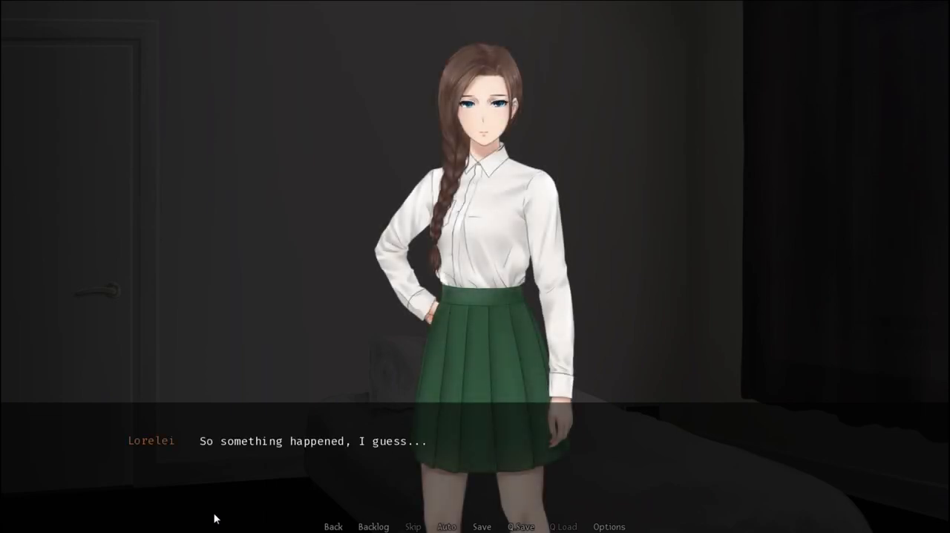
click(474, 297)
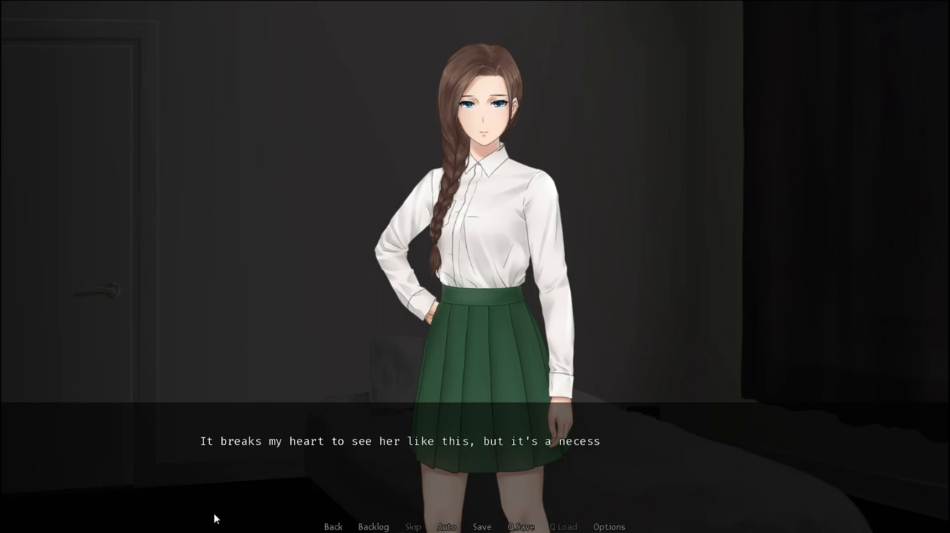
click(475, 440)
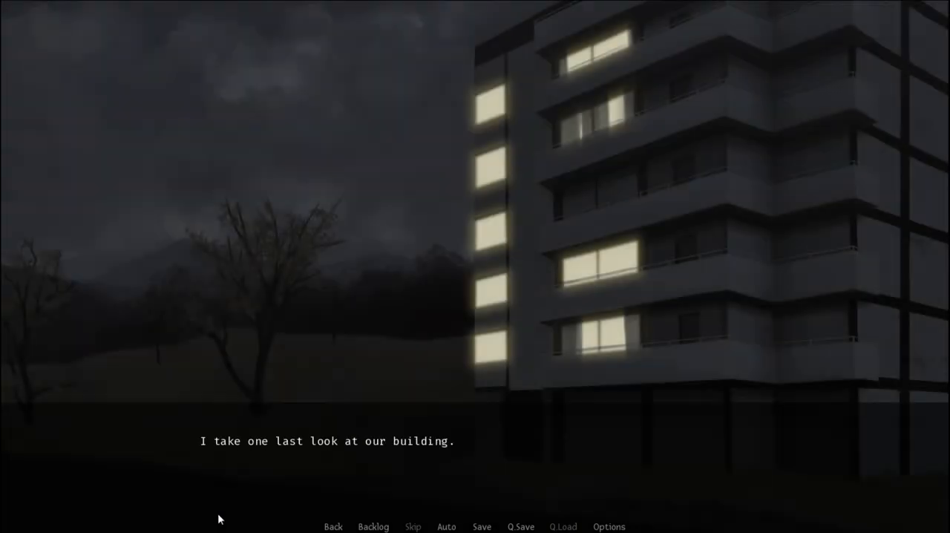
Leave the building scene for the starry field where the narrator holds Lorelei's trembling map
click(475, 297)
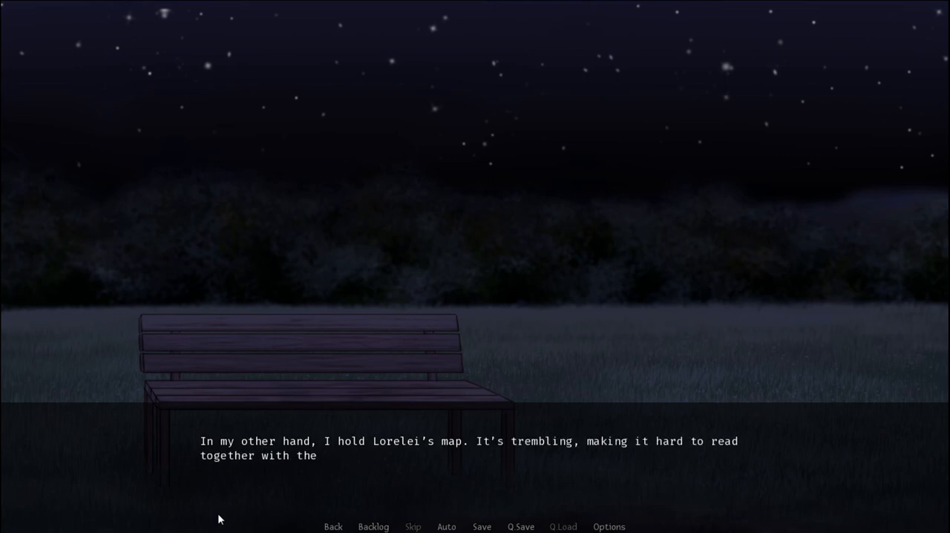
Advance past the map, apology and sinister quiet lines to the narrator leading the way
click(467, 460)
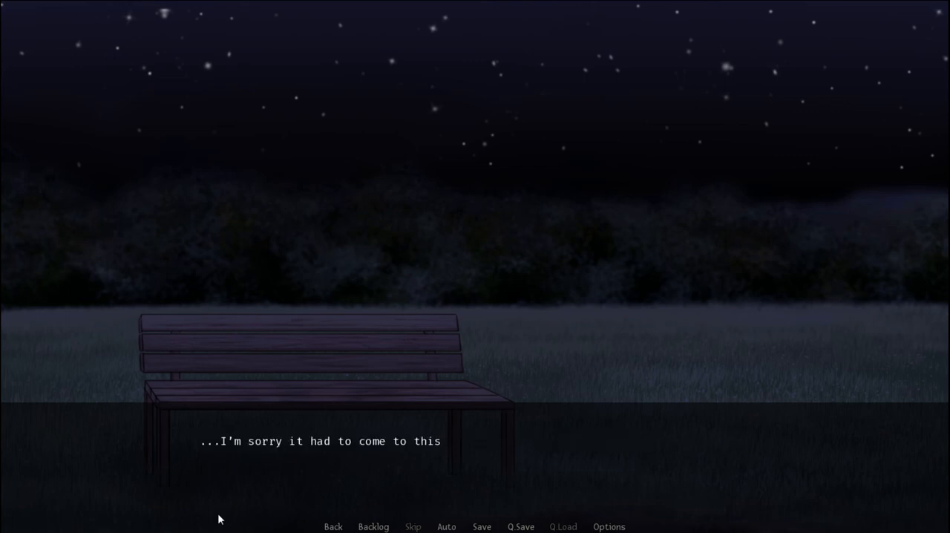
click(475, 438)
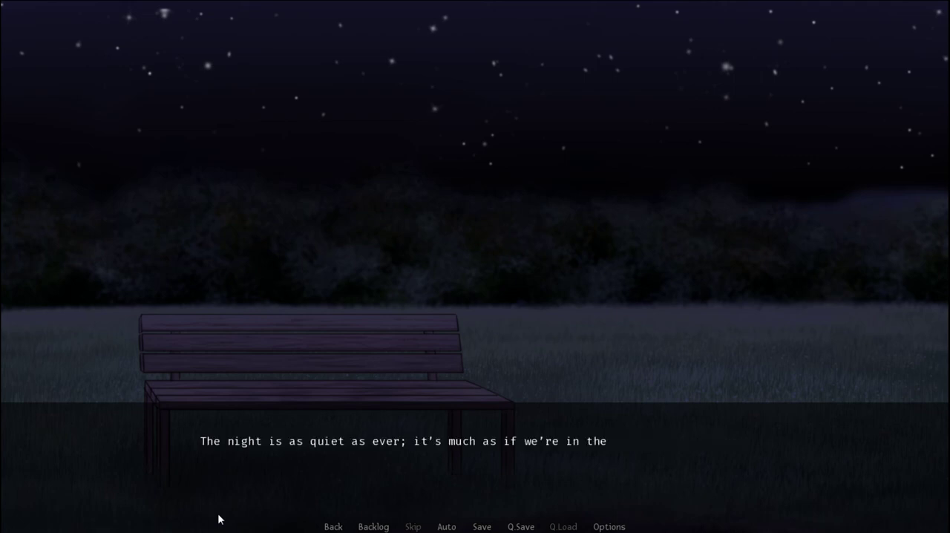
click(475, 445)
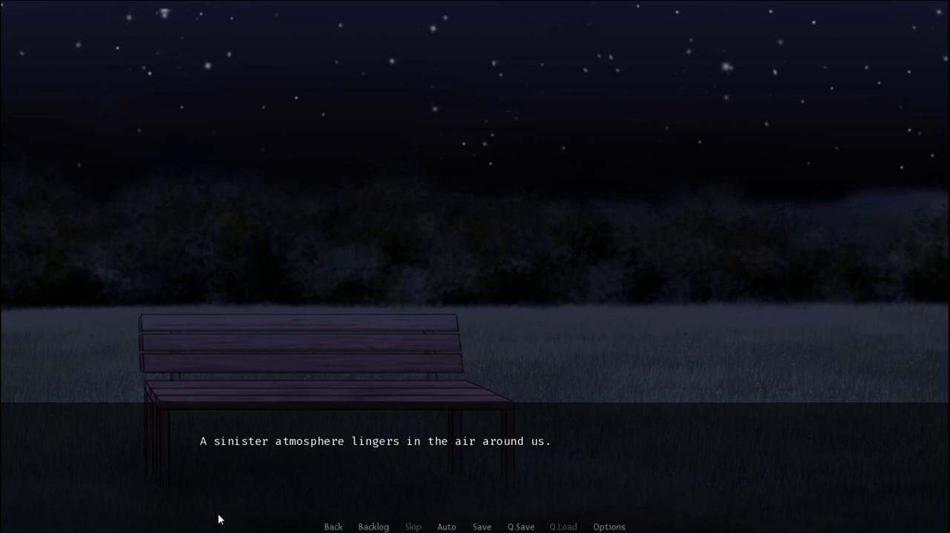
click(474, 441)
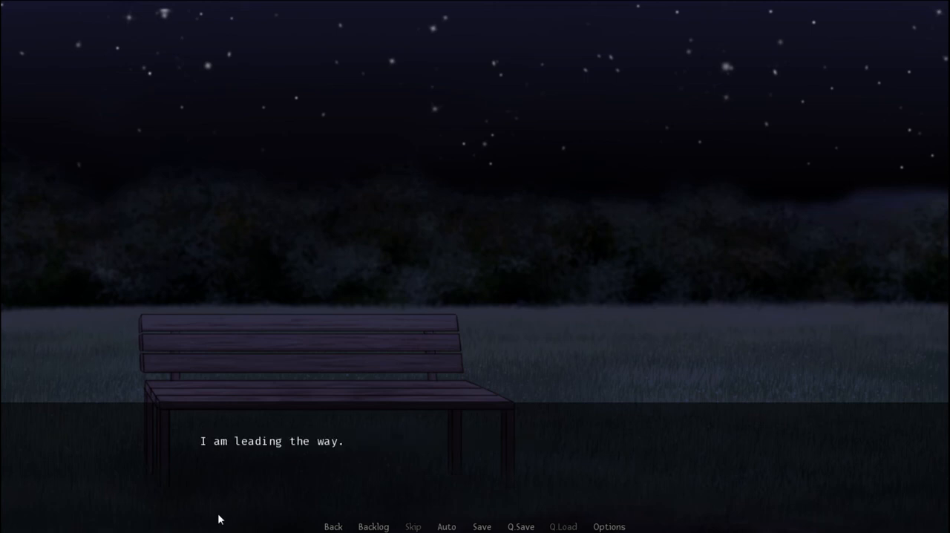